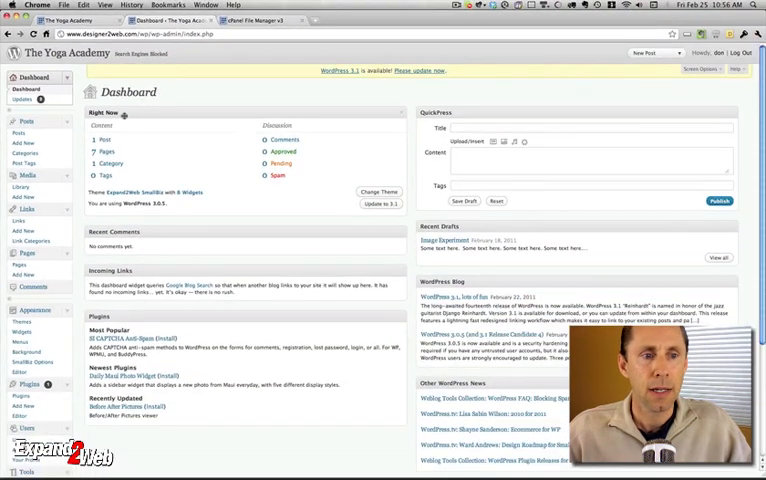
Step: Remove /wp from the WordPress Address and Site Address URLs in General Settings
{"action": "scroll", "scroll_direction": "down", "scroll_amount": 3}
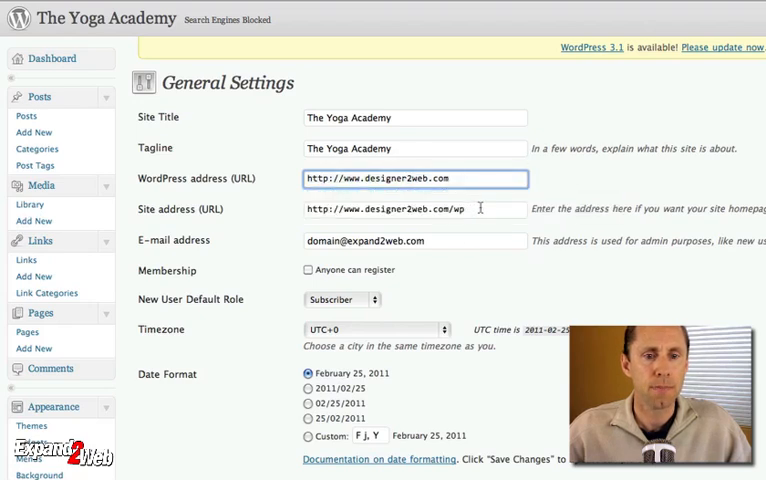
{"action": "left_click", "coordinate": [415, 209]}
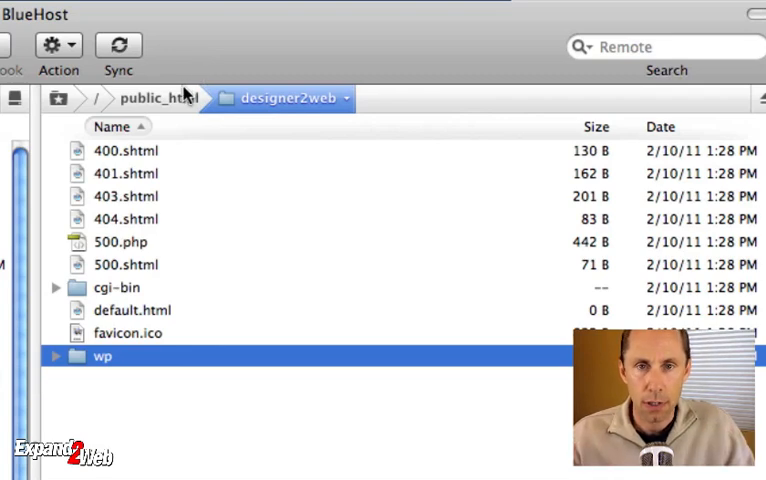
{"action": "mouse_move", "coordinate": [256, 102]}
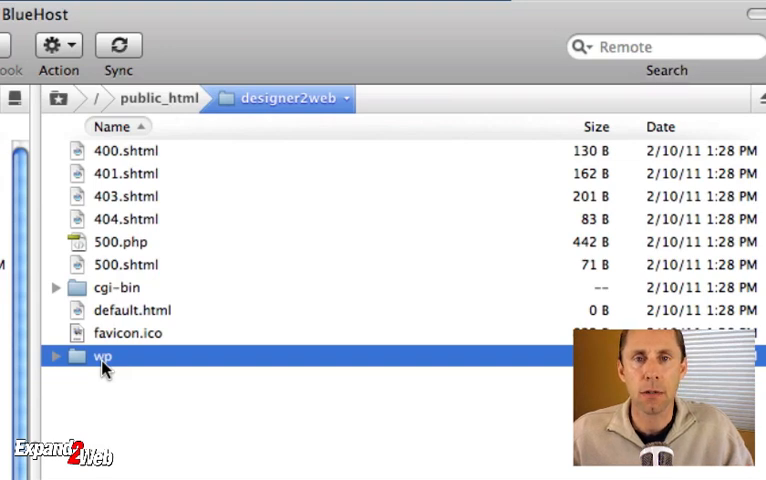
Step: Move every file inside the wp folder up into the designer2web root folder
{"action": "double_click", "coordinate": [100, 356]}
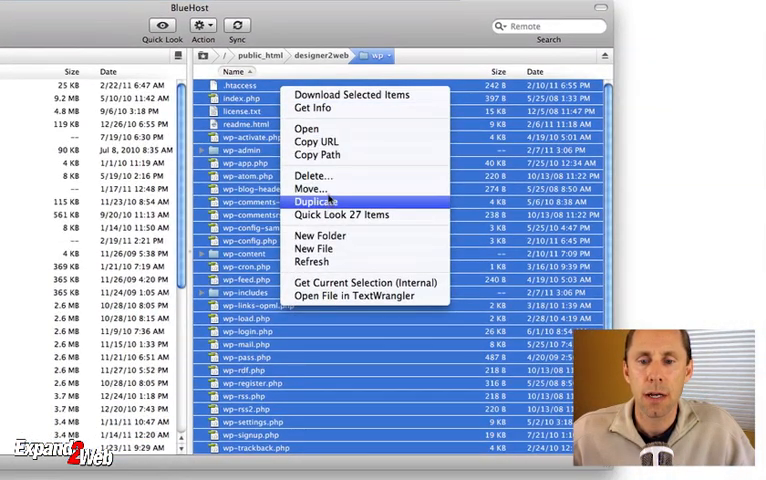
{"action": "left_click", "coordinate": [311, 189]}
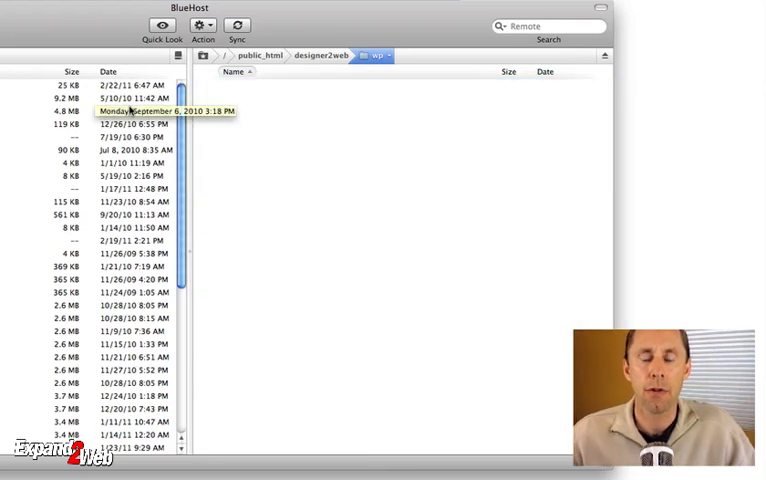
{"action": "left_click", "coordinate": [332, 55]}
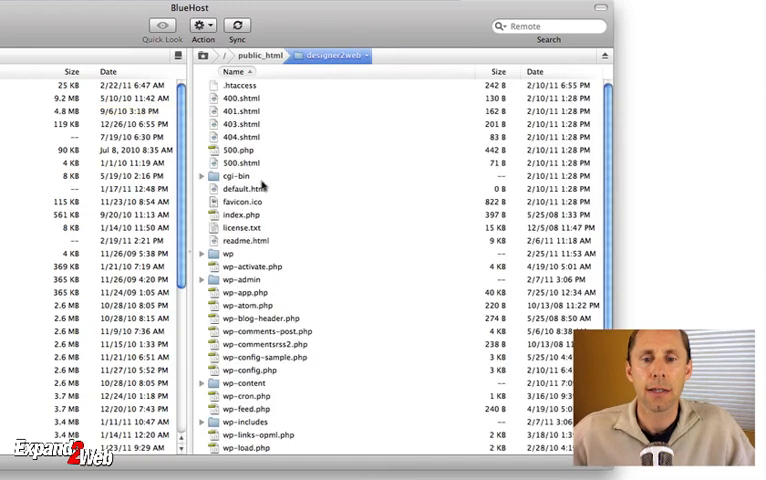
{"action": "mouse_move", "coordinate": [334, 156]}
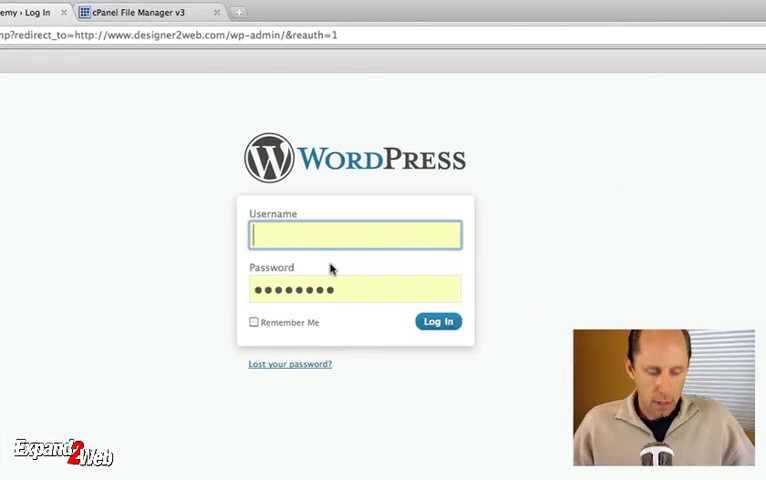
Step: Log in as 'don' at the root admin address and open the live site in a new tab
{"action": "type", "text": "don"}
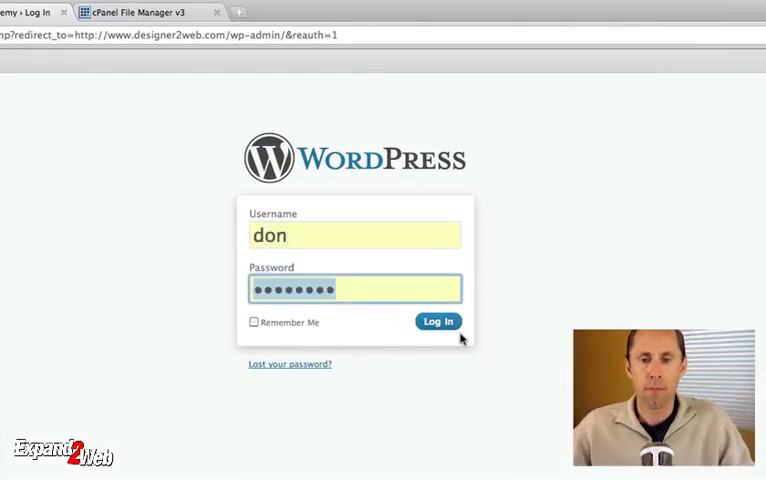
{"action": "left_click", "coordinate": [437, 321]}
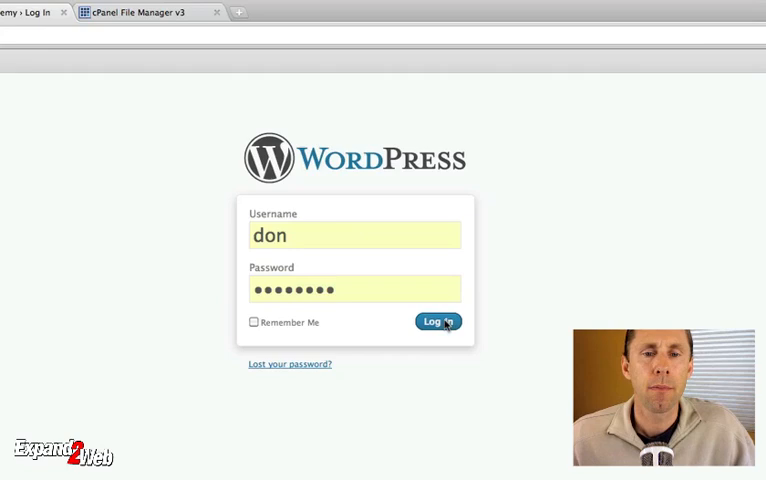
{"action": "left_click", "coordinate": [435, 321]}
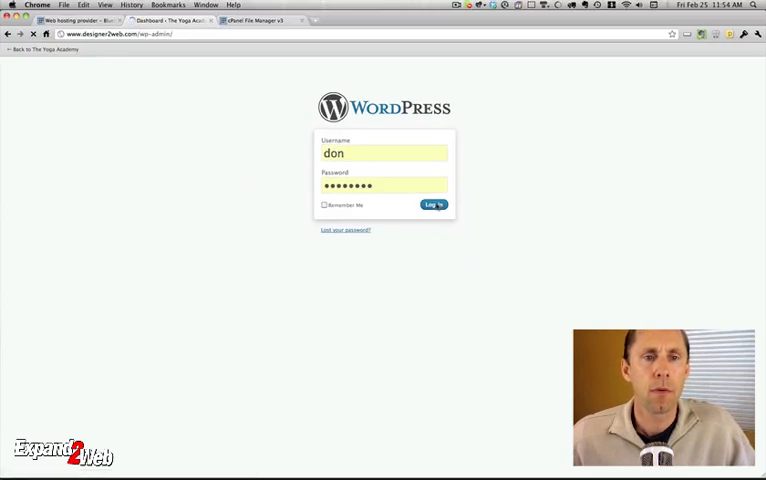
{"action": "left_click", "coordinate": [432, 204]}
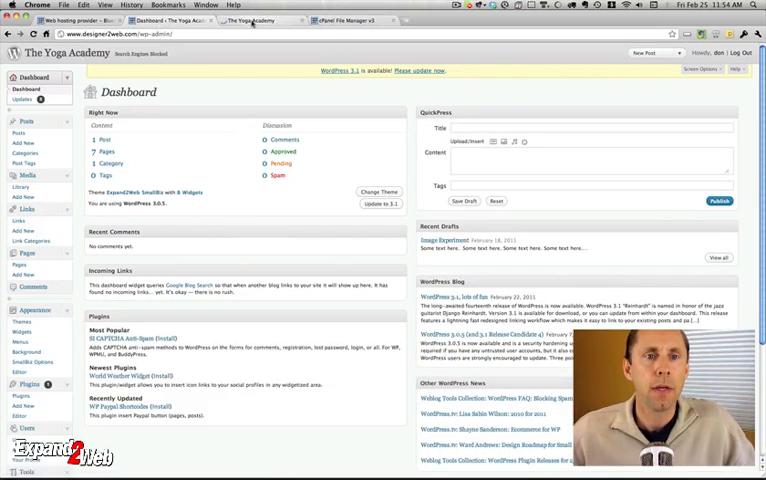
{"action": "left_click", "coordinate": [255, 22]}
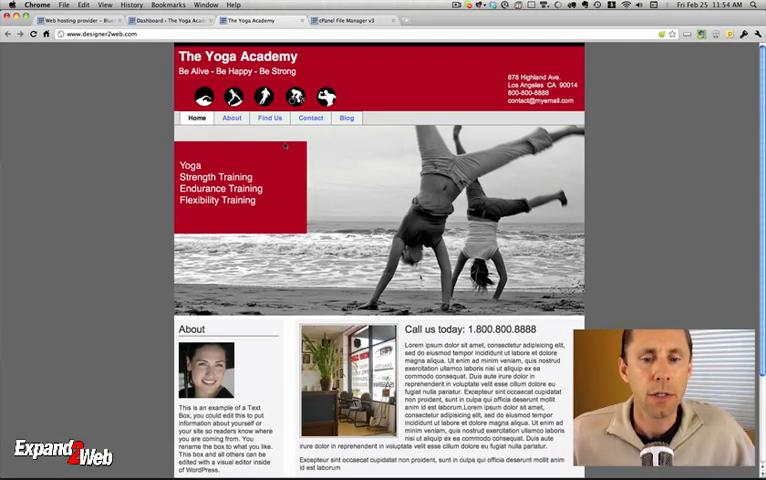
{"action": "mouse_move", "coordinate": [270, 118]}
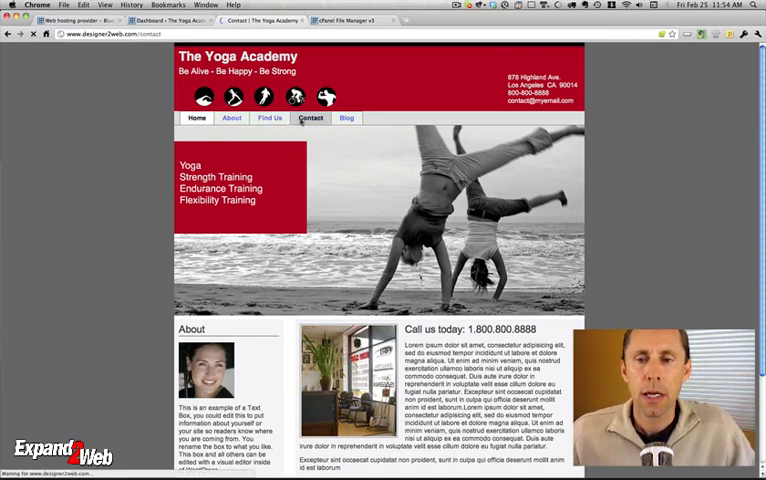
Step: Copy the link address of a broken image in The Science Behind Yoga post
{"action": "left_click", "coordinate": [312, 118]}
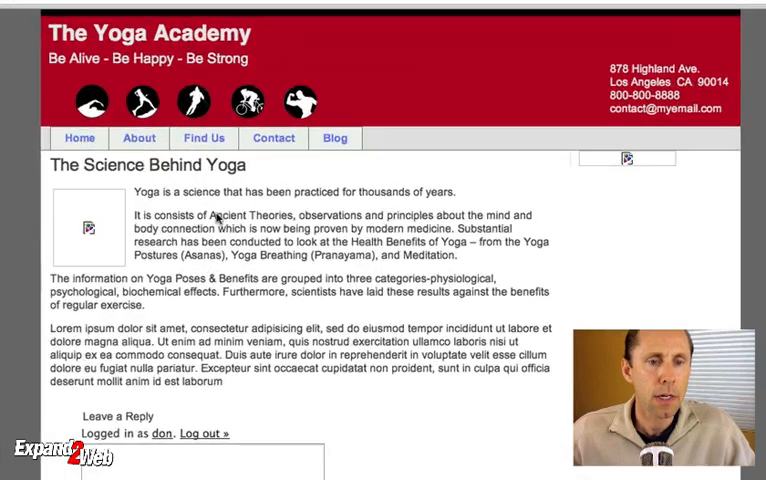
{"action": "right_click", "coordinate": [88, 228]}
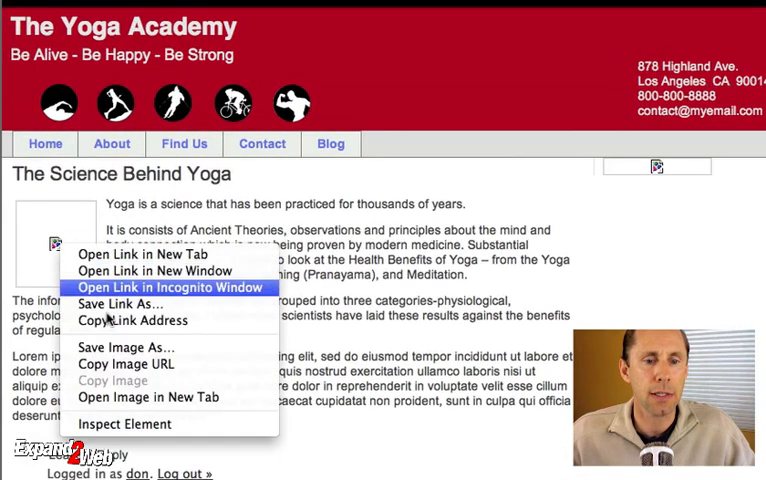
{"action": "mouse_move", "coordinate": [152, 321]}
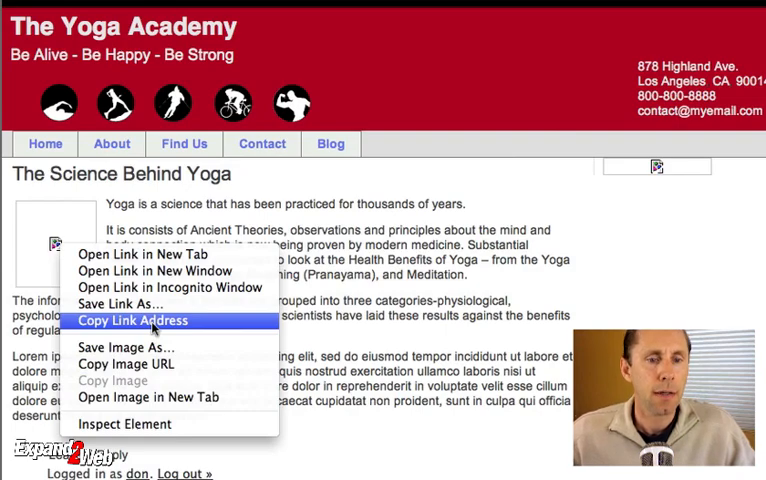
{"action": "left_click", "coordinate": [134, 320]}
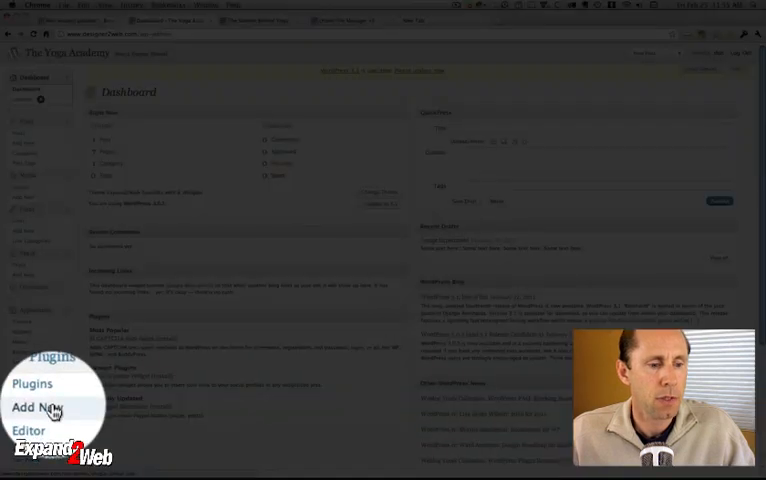
Step: Search plugins for 'update urls', then install and activate Velvet Blues Update URLs
{"action": "left_click", "coordinate": [32, 406]}
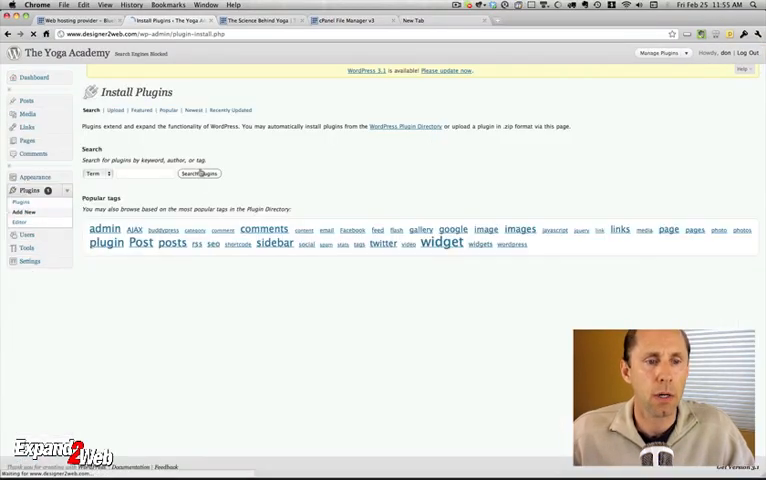
{"action": "type", "text": "update urls"}
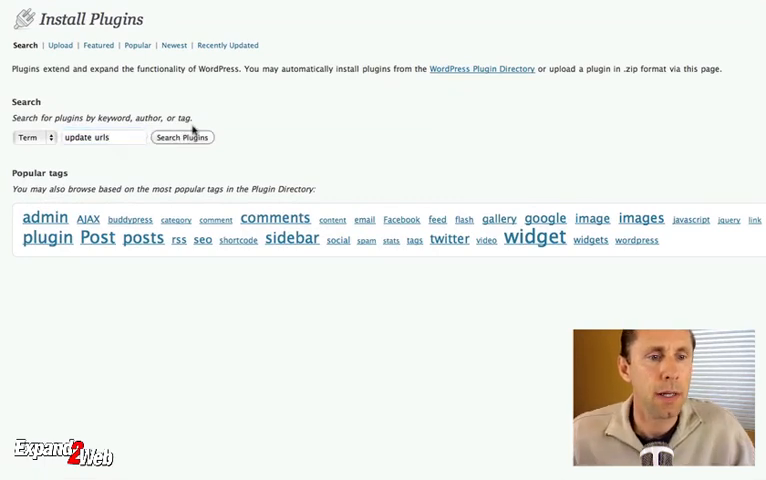
{"action": "left_click", "coordinate": [182, 137]}
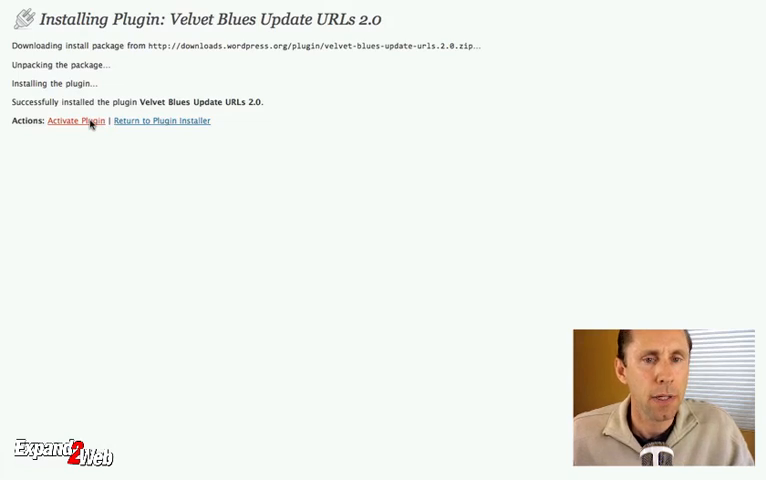
{"action": "left_click", "coordinate": [78, 121]}
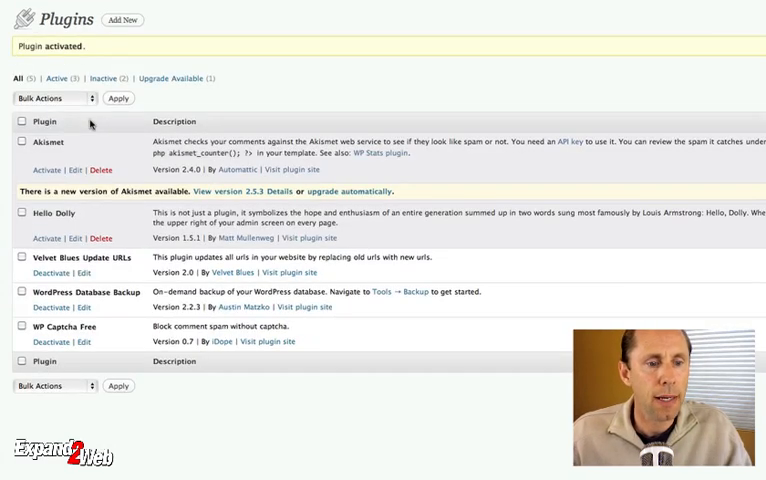
{"action": "mouse_move", "coordinate": [180, 170]}
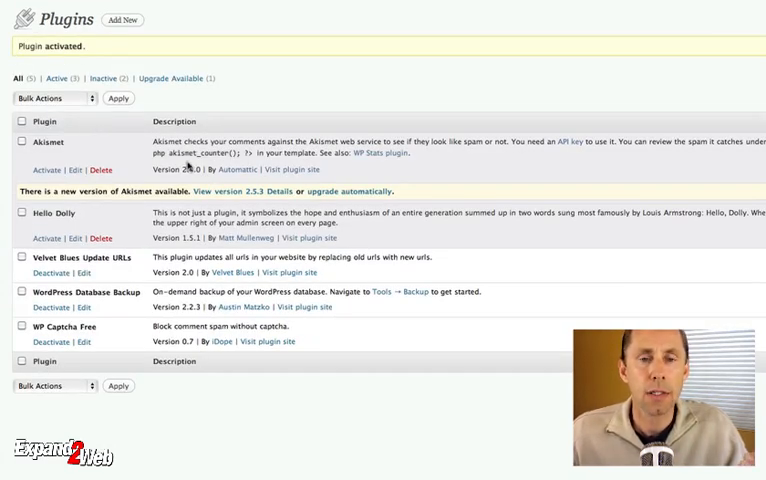
{"action": "scroll", "scroll_direction": "down", "scroll_amount": 3}
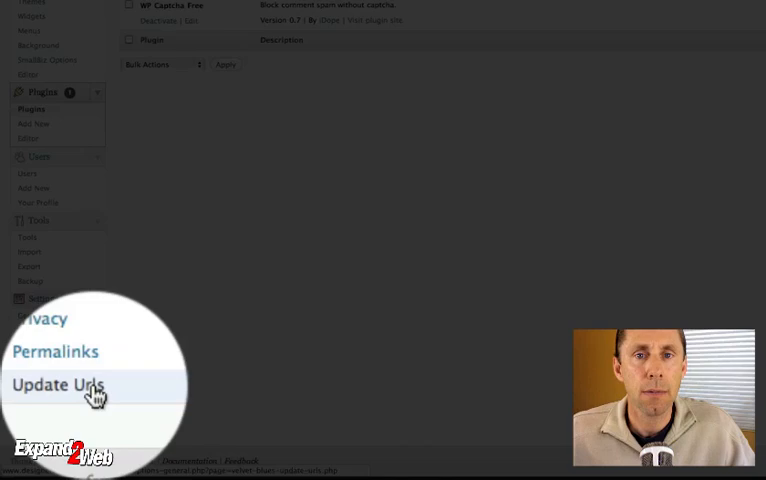
{"action": "left_click", "coordinate": [56, 385]}
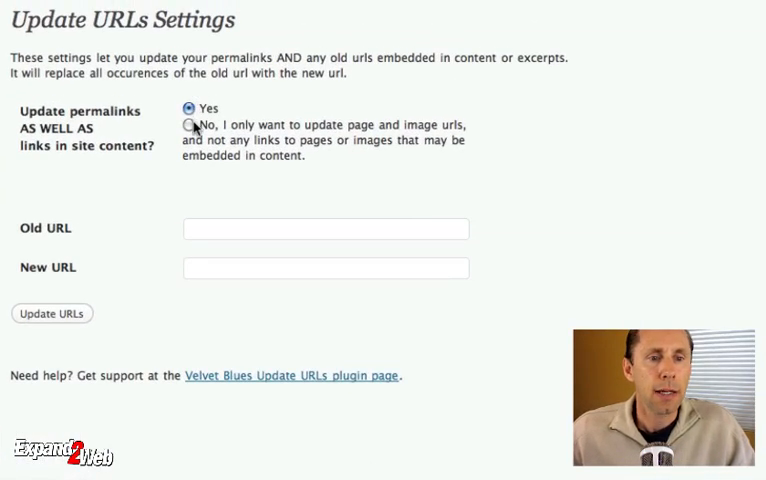
{"action": "mouse_move", "coordinate": [260, 229]}
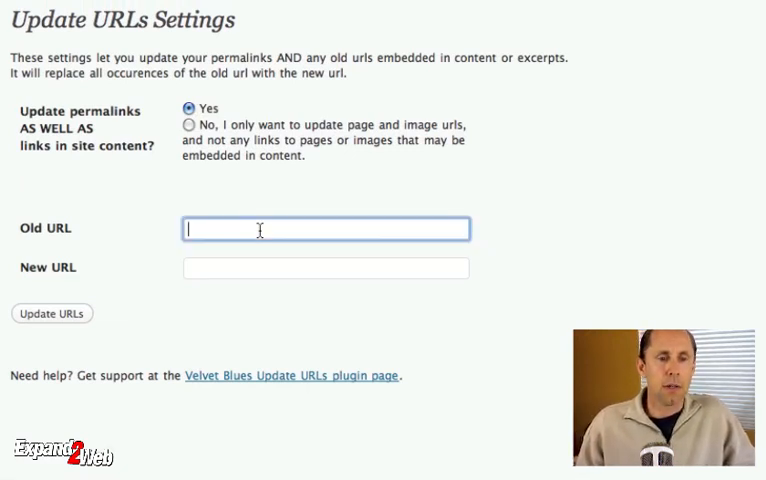
{"action": "type", "text": "www.deisgner2web.c"}
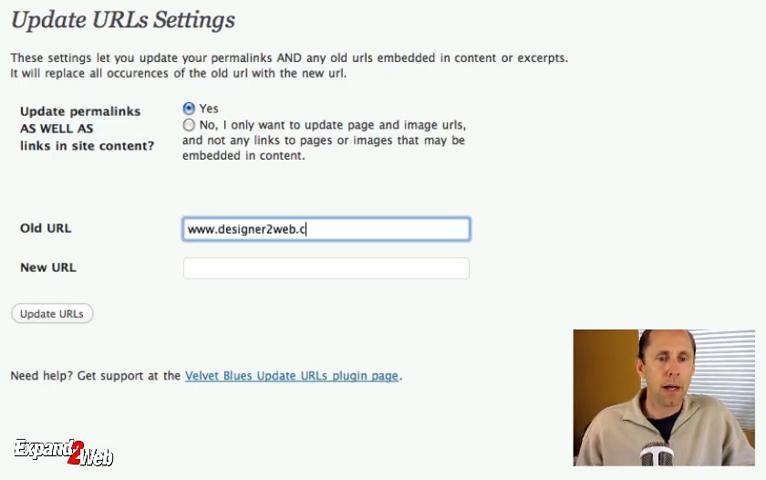
{"action": "type", "text": "om/wp"}
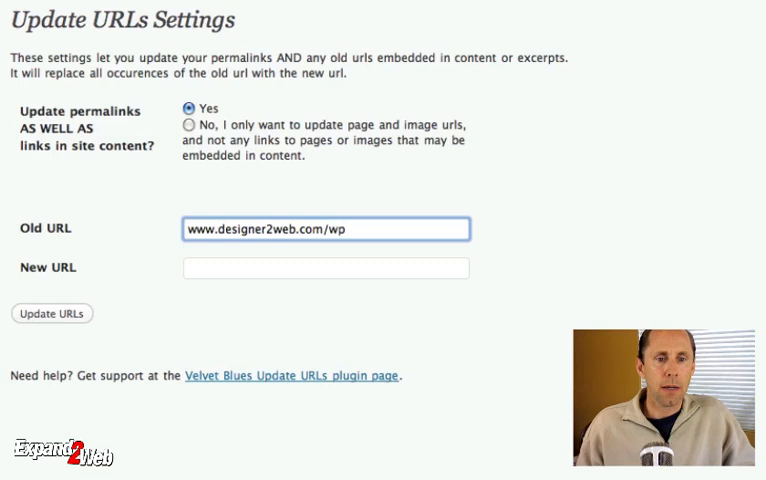
{"action": "type", "text": "w"}
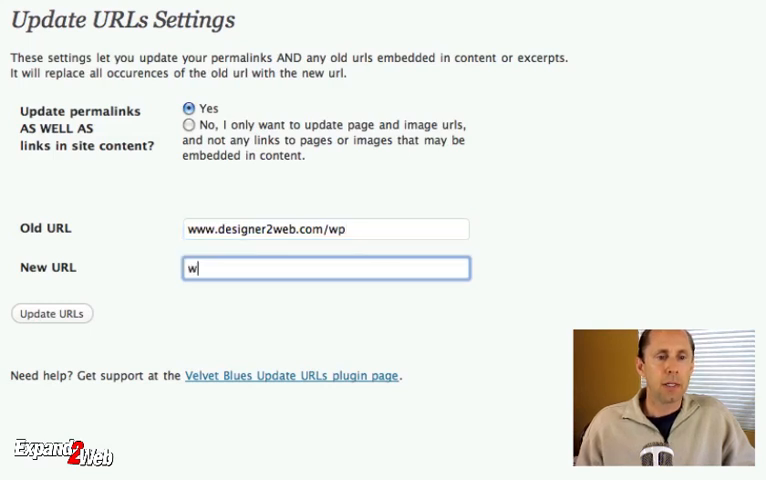
{"action": "type", "text": "ww.designer2web.com"}
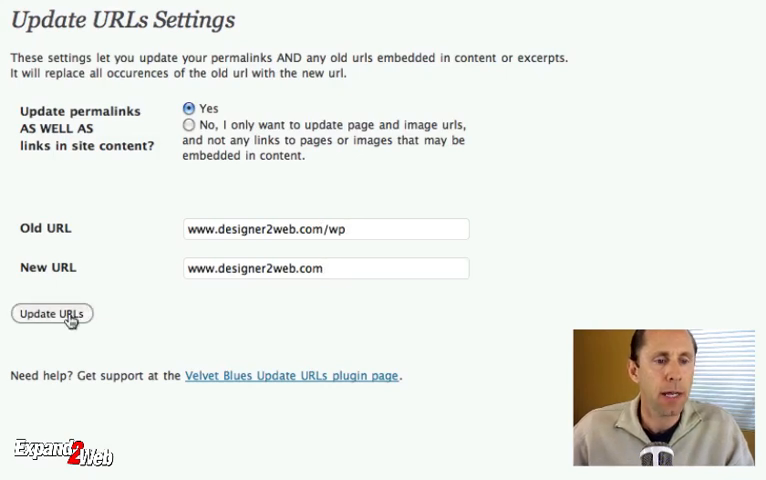
{"action": "left_click", "coordinate": [51, 313]}
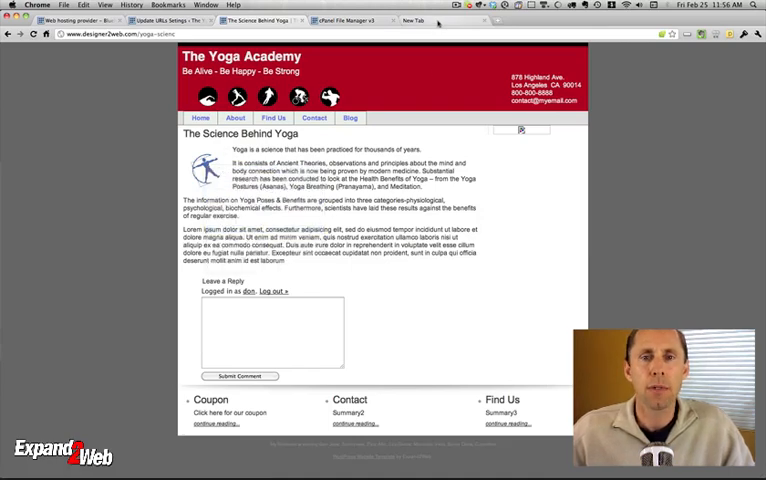
Step: Test the image address without /wp in a new tab, then return to Update URLs settings
{"action": "left_click", "coordinate": [436, 20]}
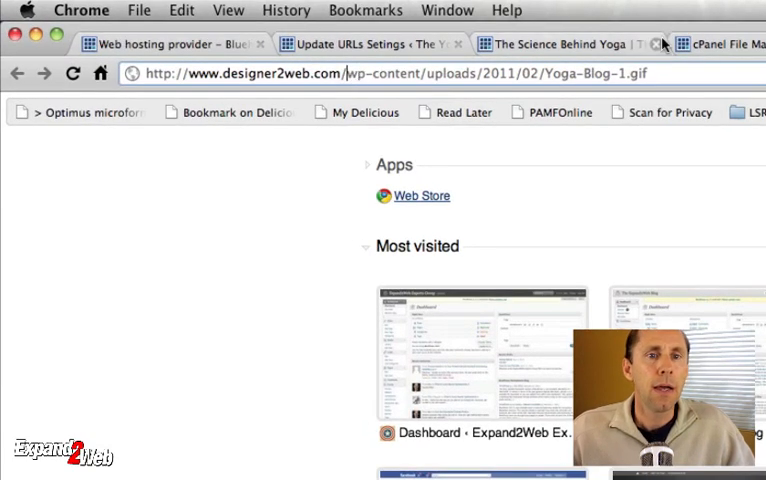
{"action": "left_click", "coordinate": [370, 44]}
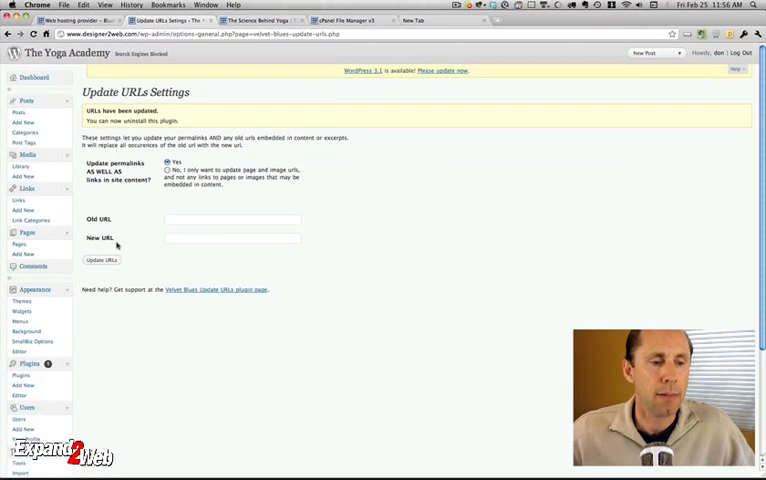
Step: Deactivate Velvet Blues Update URLs from the installed Plugins list
{"action": "left_click", "coordinate": [190, 218]}
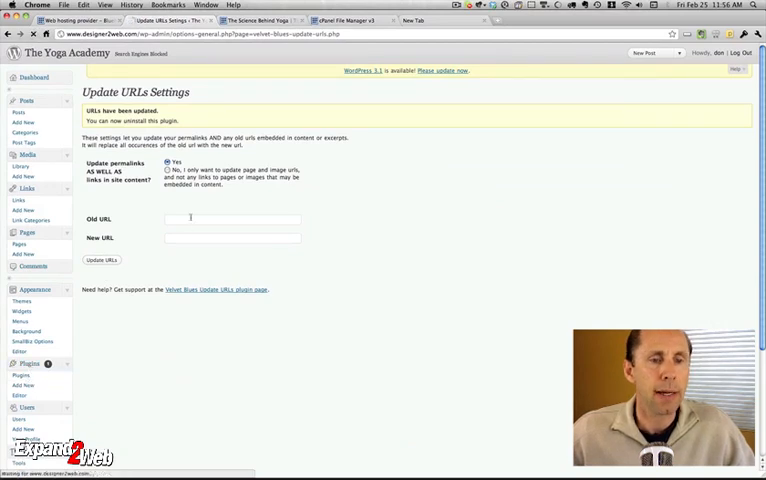
{"action": "left_click", "coordinate": [18, 366]}
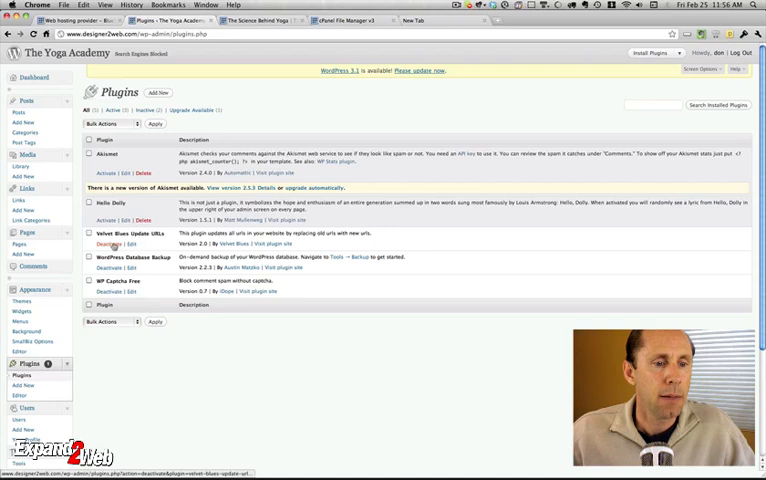
{"action": "left_click", "coordinate": [107, 244]}
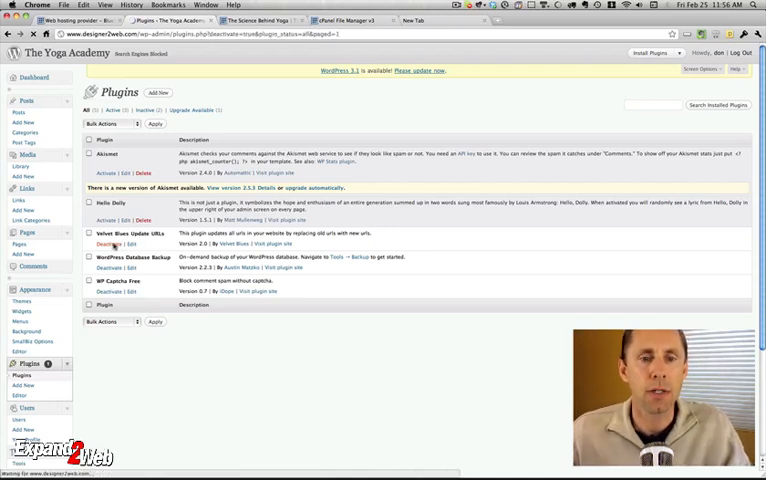
{"action": "left_click", "coordinate": [110, 245]}
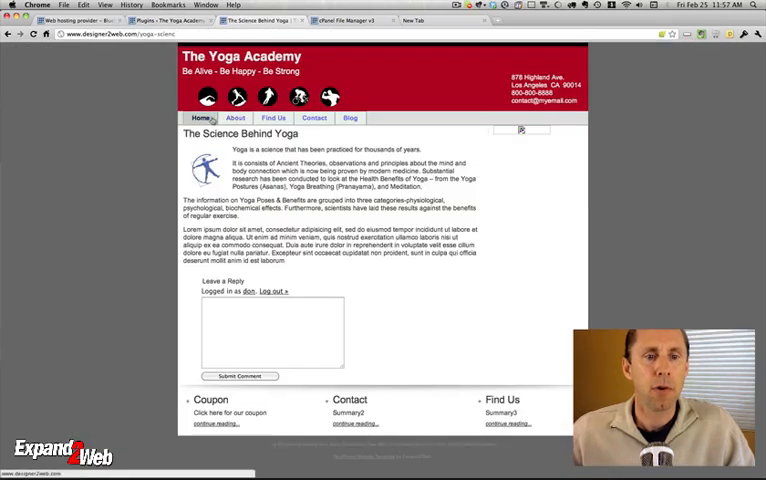
Step: Load The Yoga Academy home page at designer2web.com from the navigation bar
{"action": "left_click", "coordinate": [231, 117]}
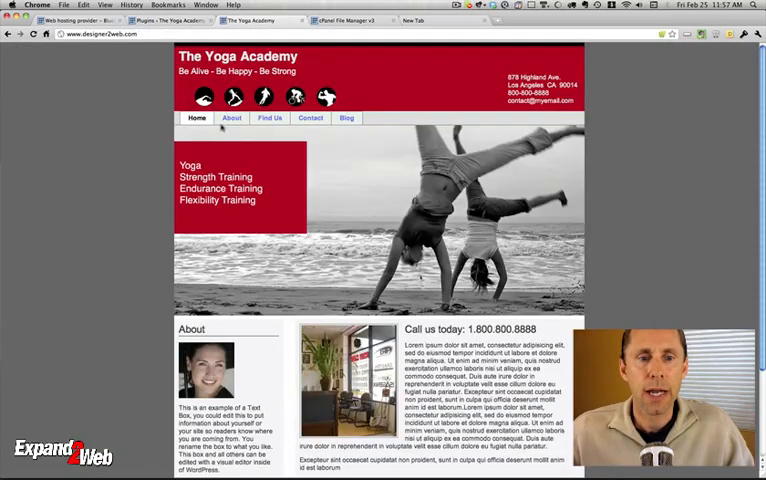